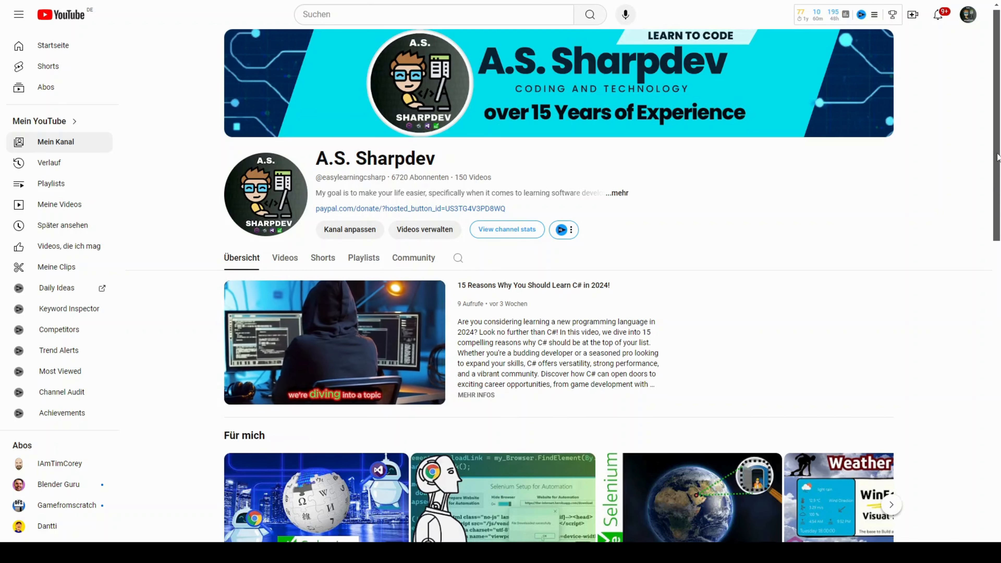
scroll("down", 3)
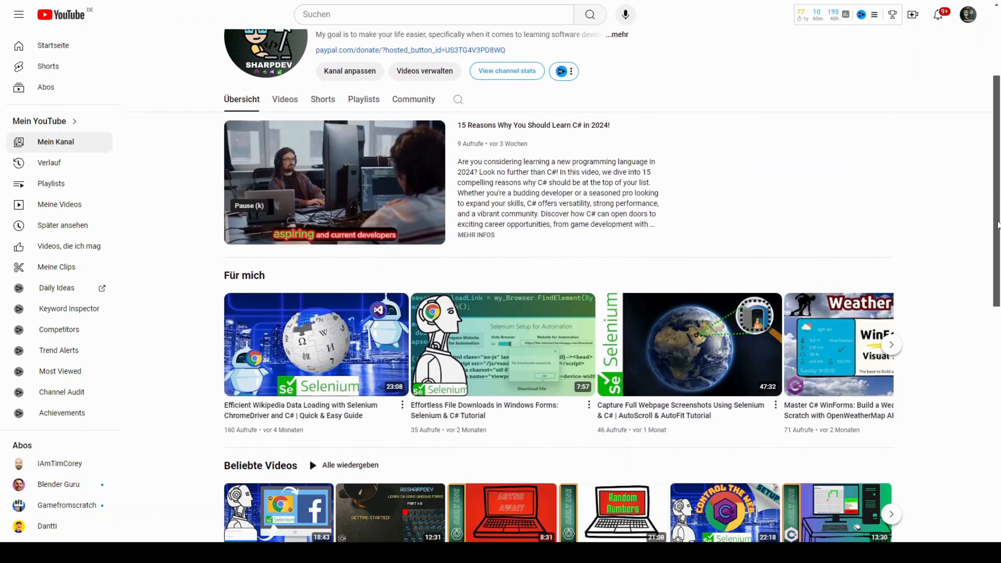
scroll("down", 3)
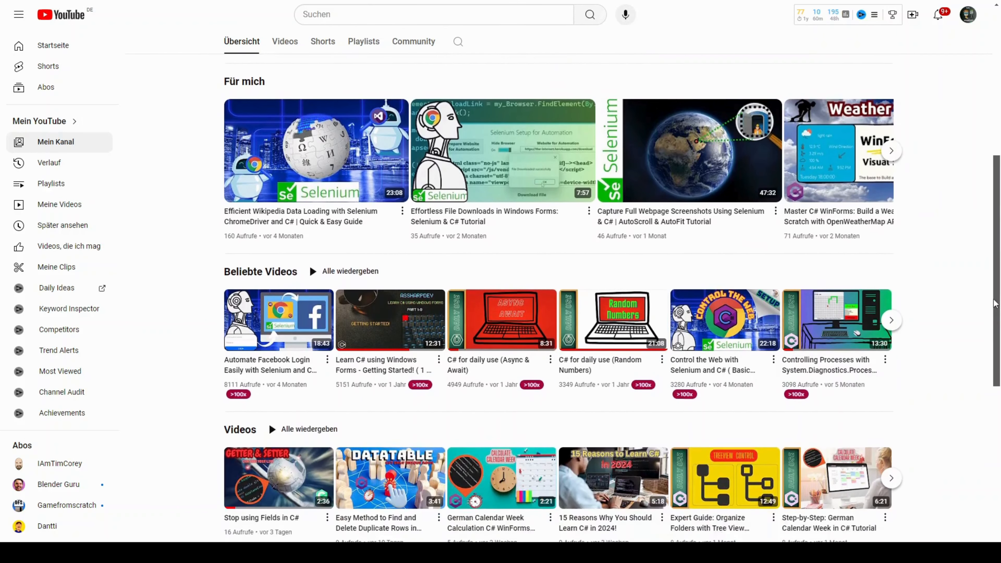
scroll("down", 3)
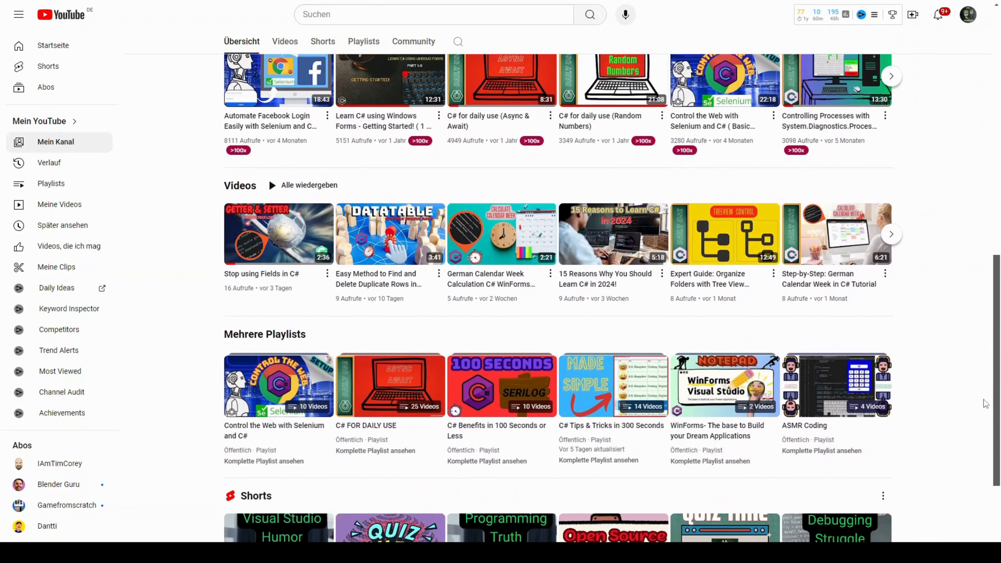
scroll("down", 3)
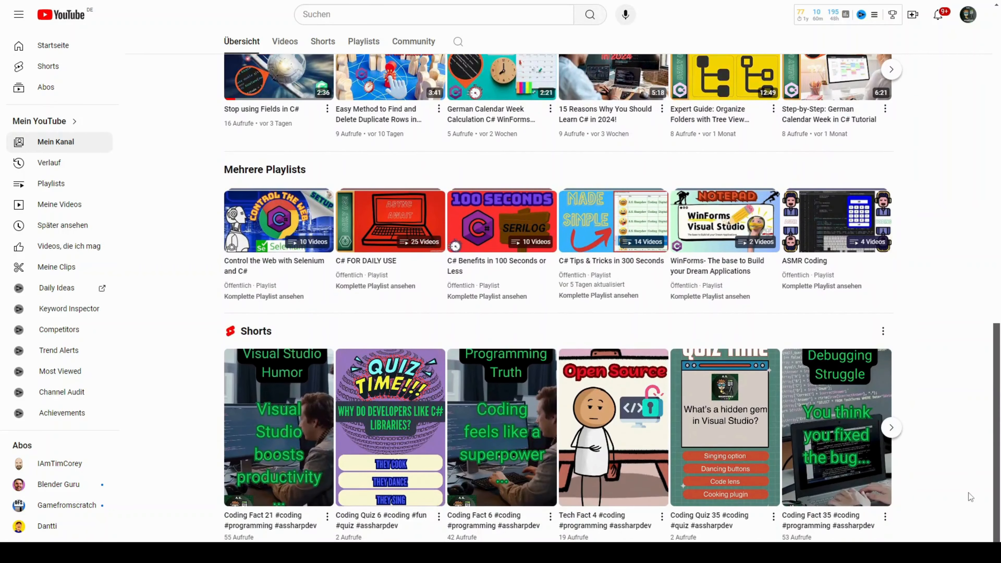